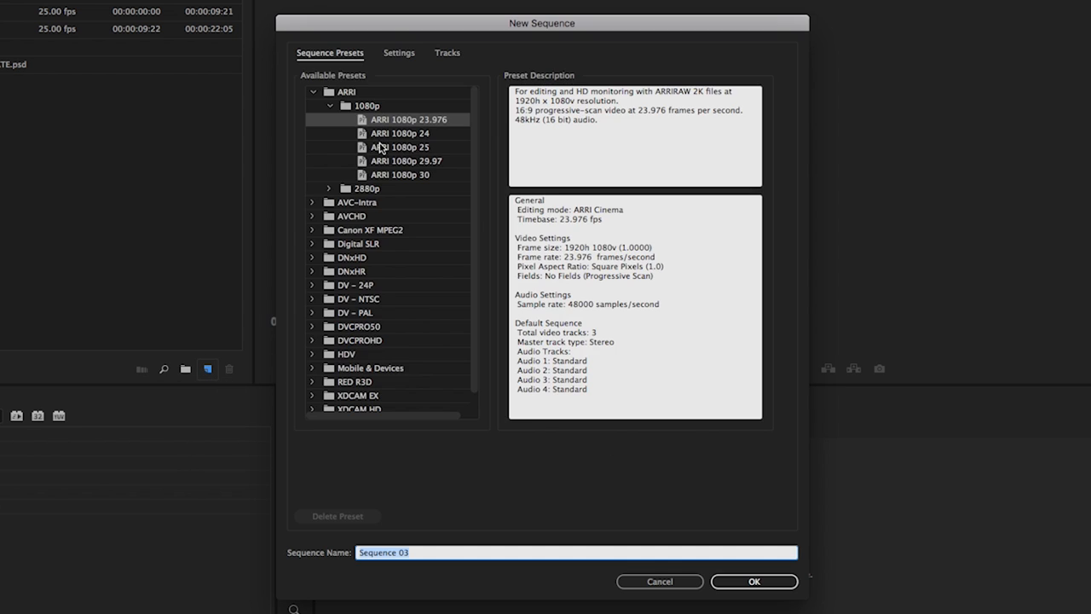
Step: Create Sequence 03 with a tall vertical frame size in its custom settings
left_click(399, 53)
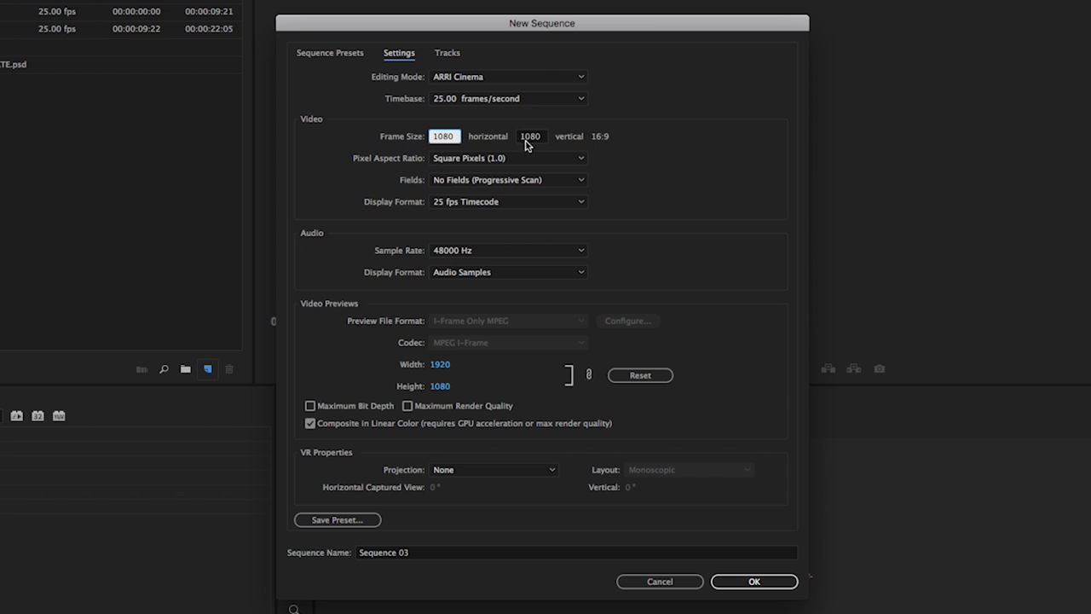
left_click(755, 581)
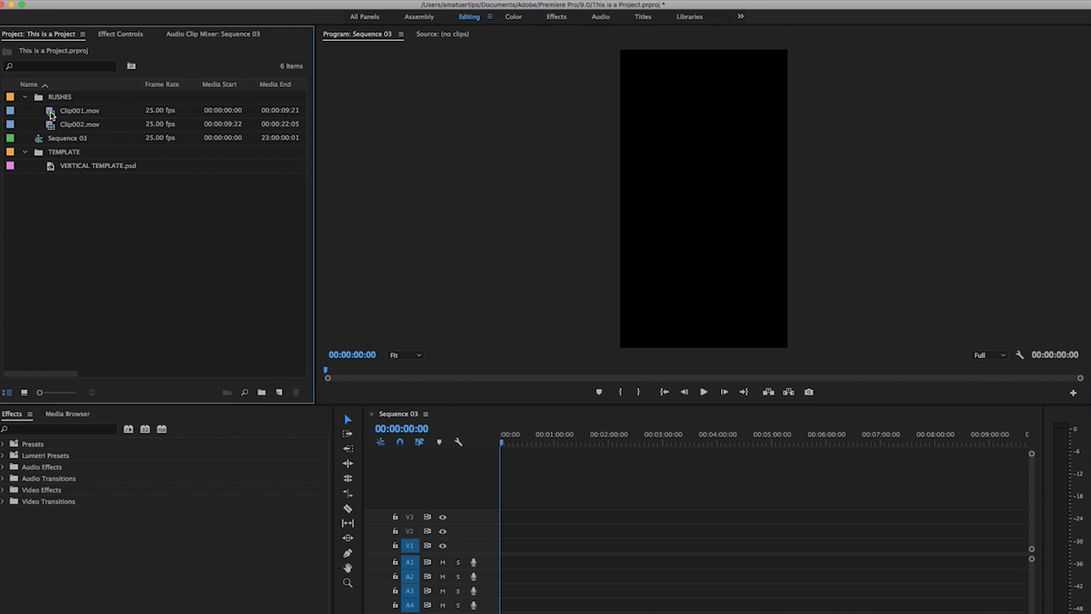
Step: Bring up File > Export > Media for the active vertical EDIT sequence
left_click_drag(78, 109, 536, 545)
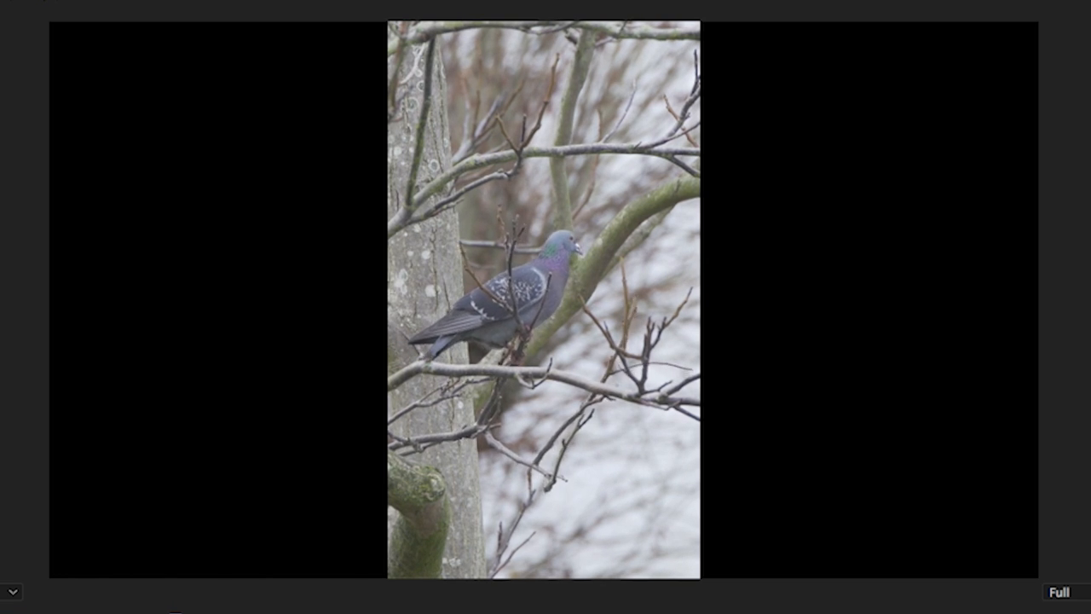
left_click(169, 10)
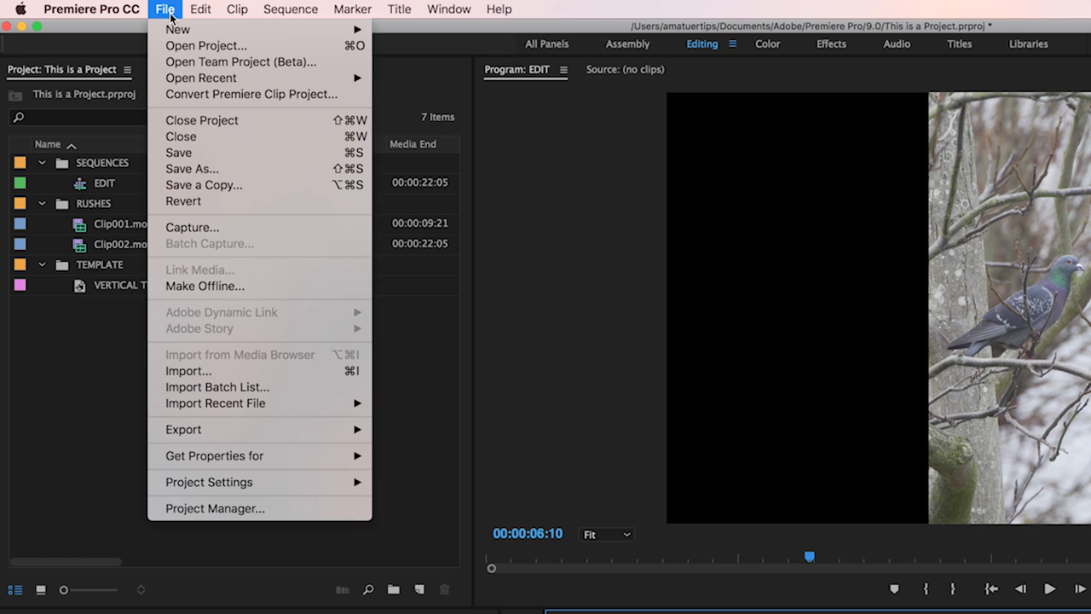
mouse_move(184, 429)
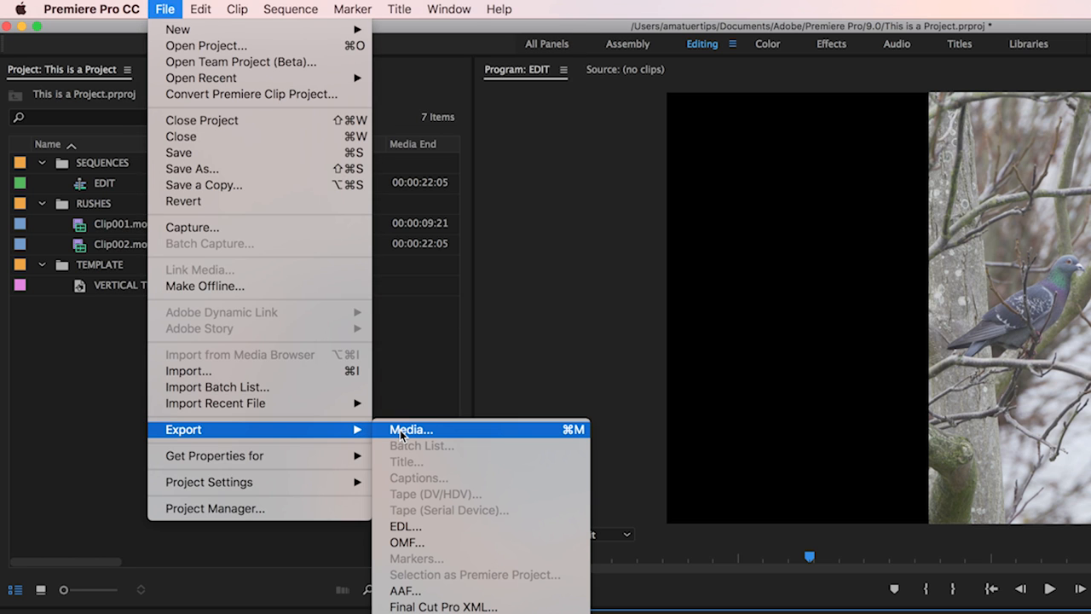
left_click(411, 429)
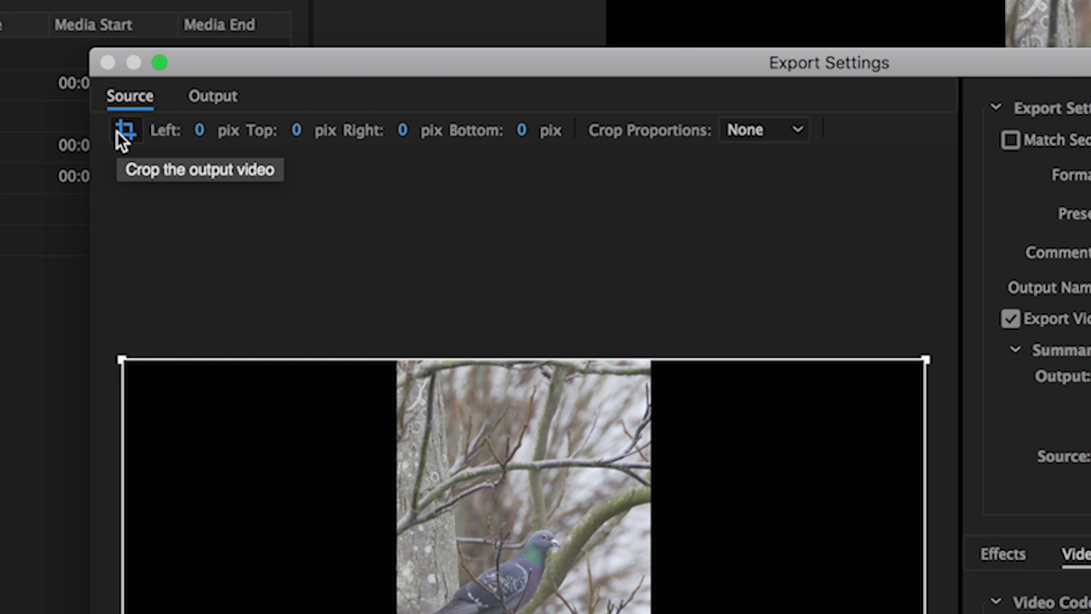
Step: Set the export Source crop proportions to 9:16 around the pigeon footage
scroll("down", 3)
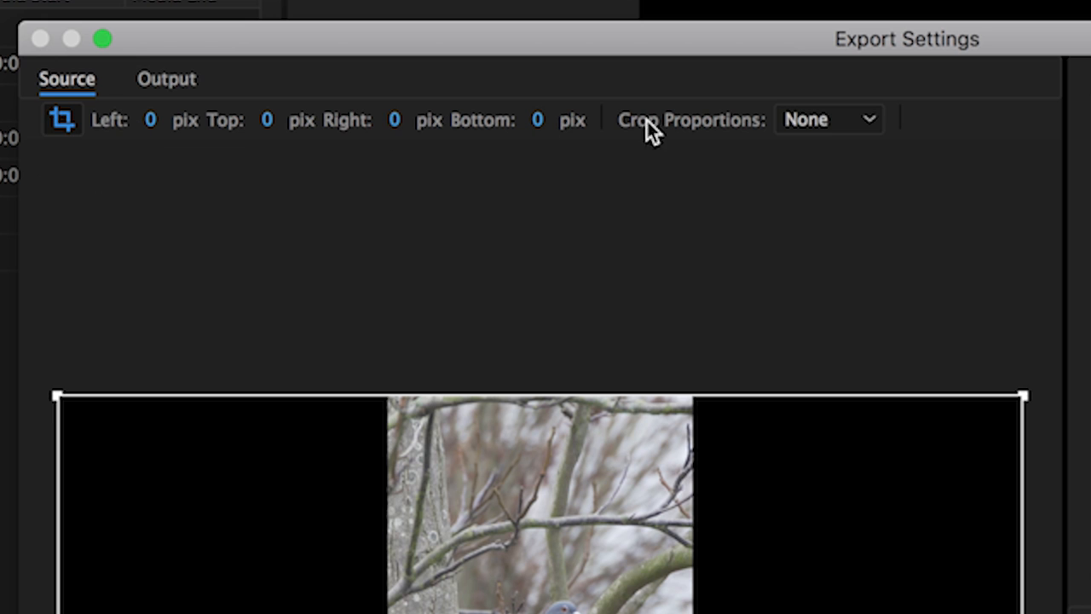
left_click(828, 120)
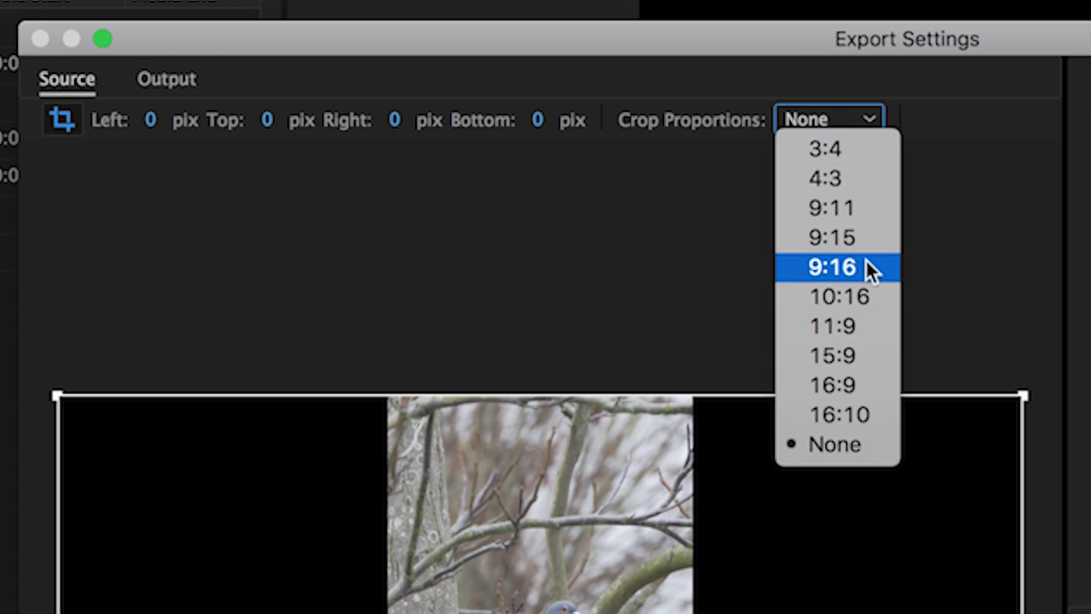
left_click(835, 265)
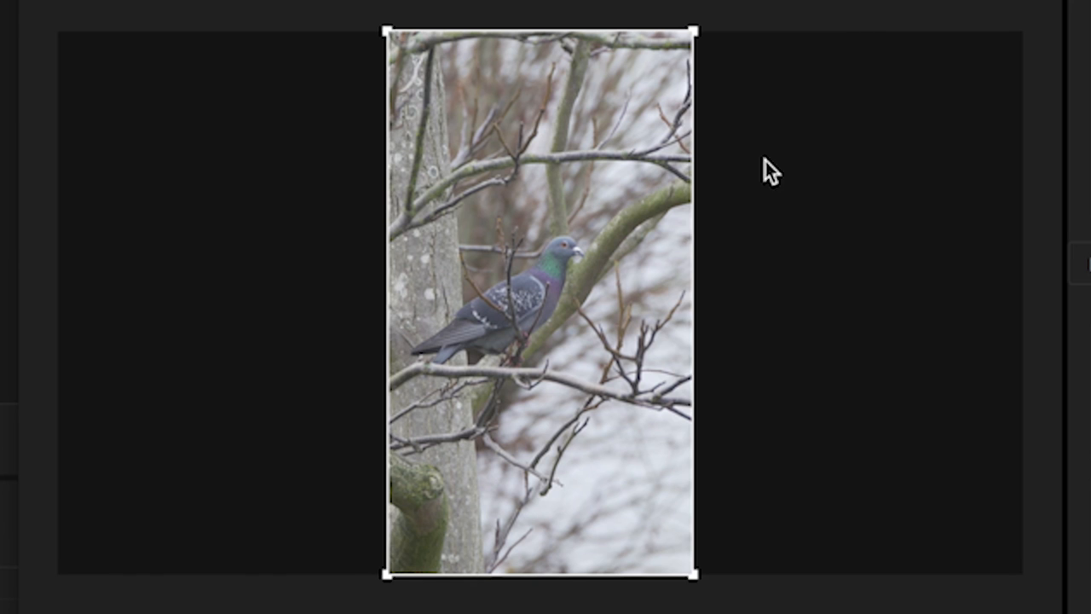
mouse_move(723, 319)
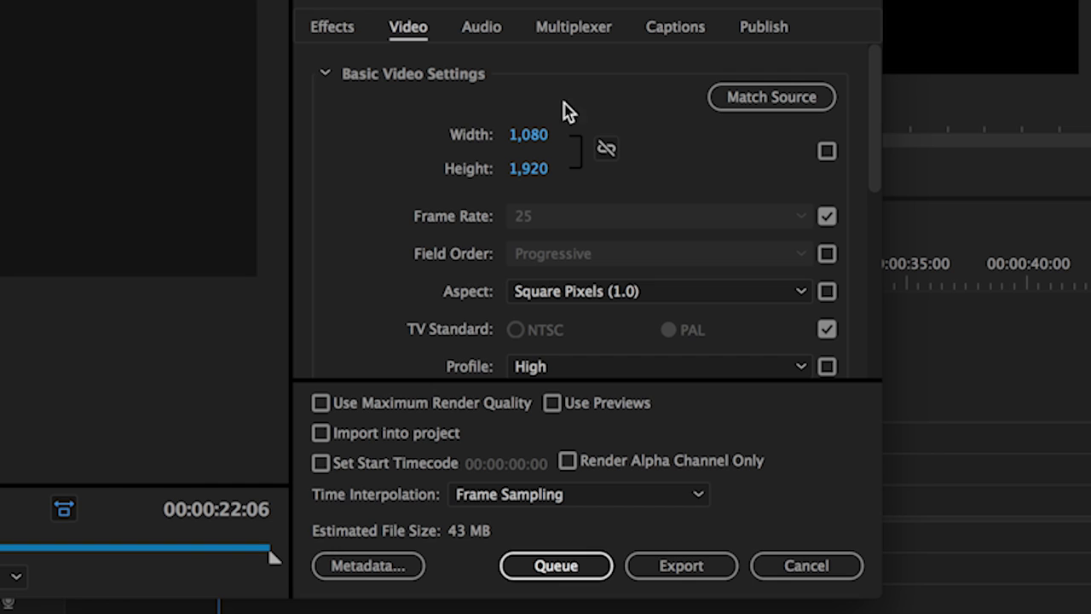
mouse_move(629, 140)
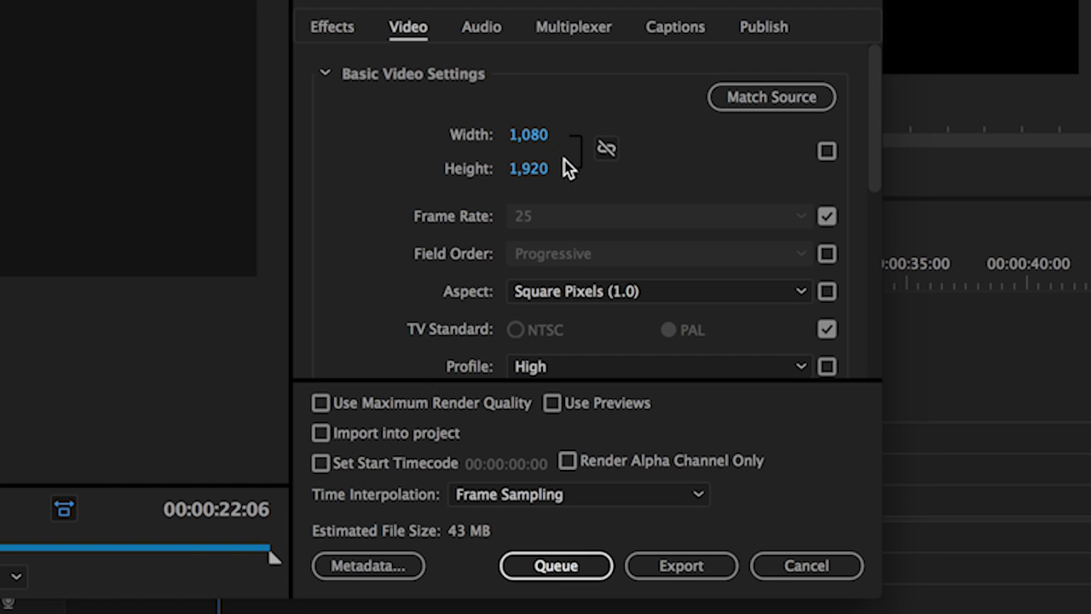
mouse_move(685, 177)
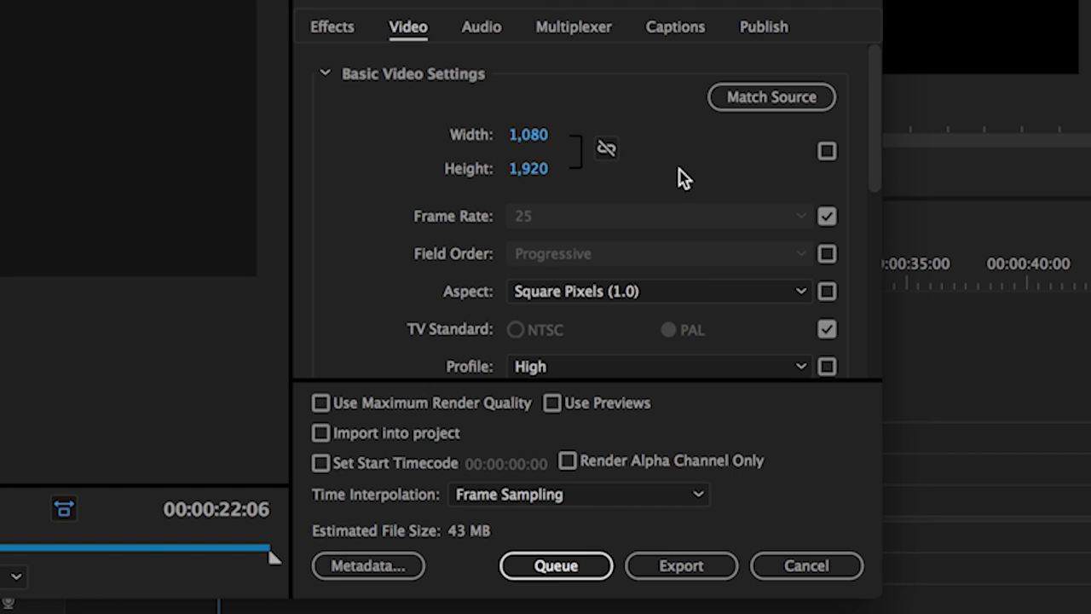
mouse_move(747, 406)
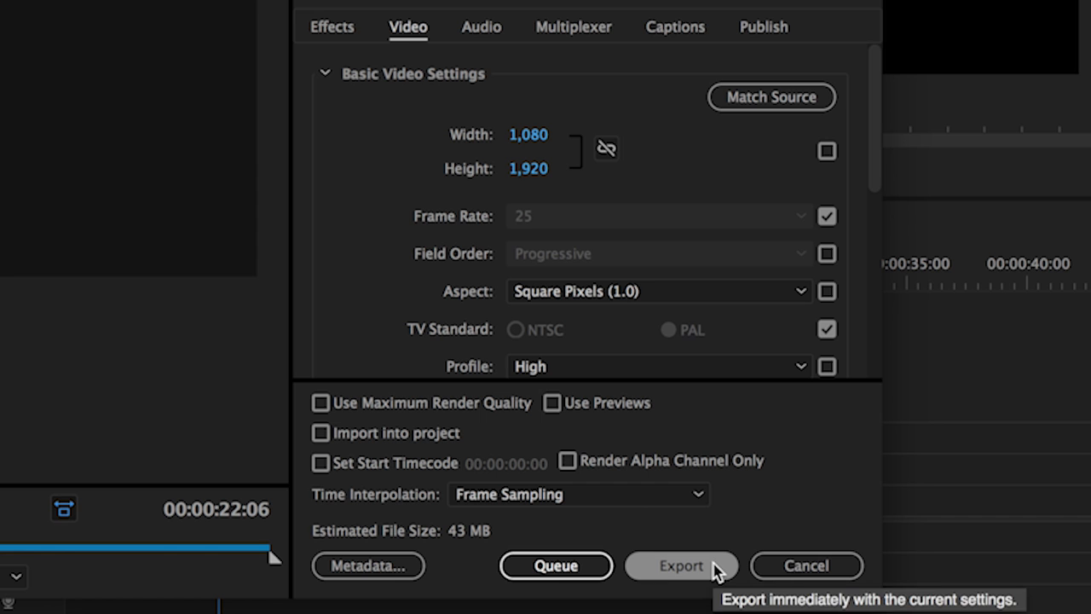
Step: Export at 1080 by 1920 and locate EDIT.mp4 in the EXPORTS folder
left_click(679, 566)
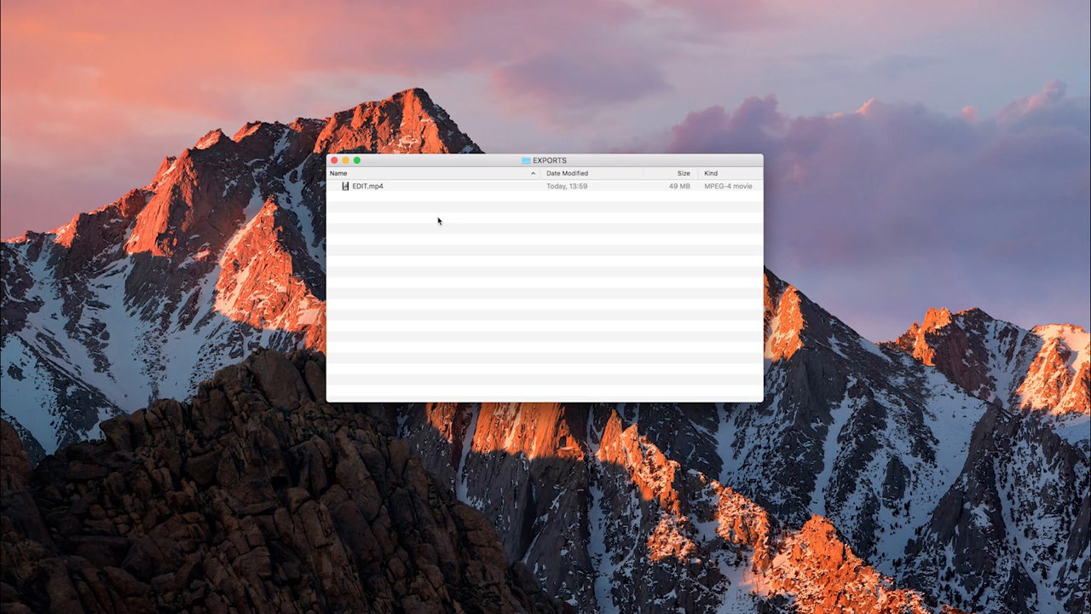
left_click(365, 185)
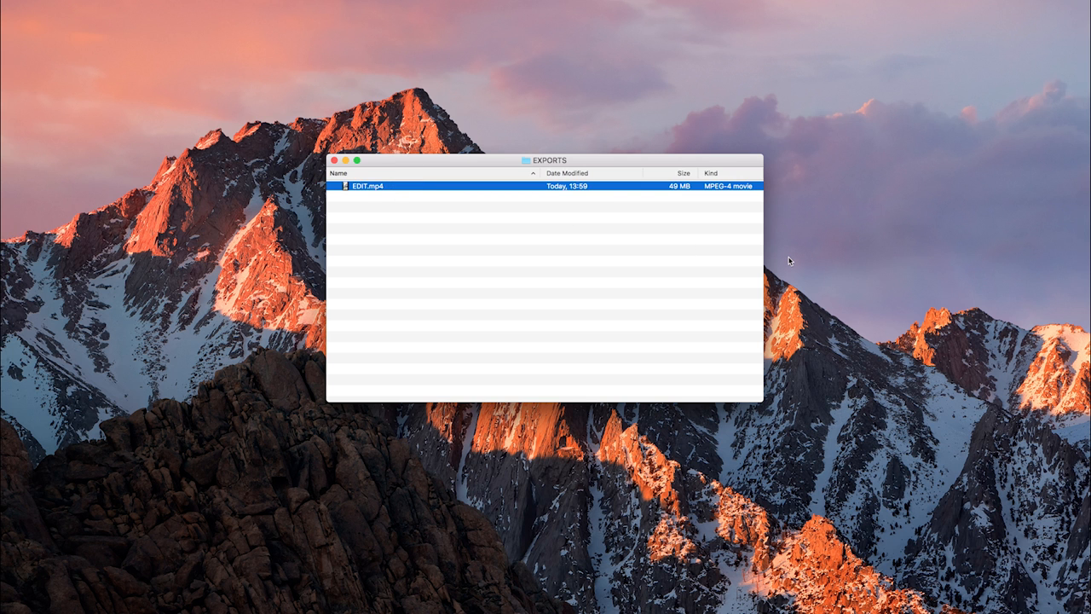